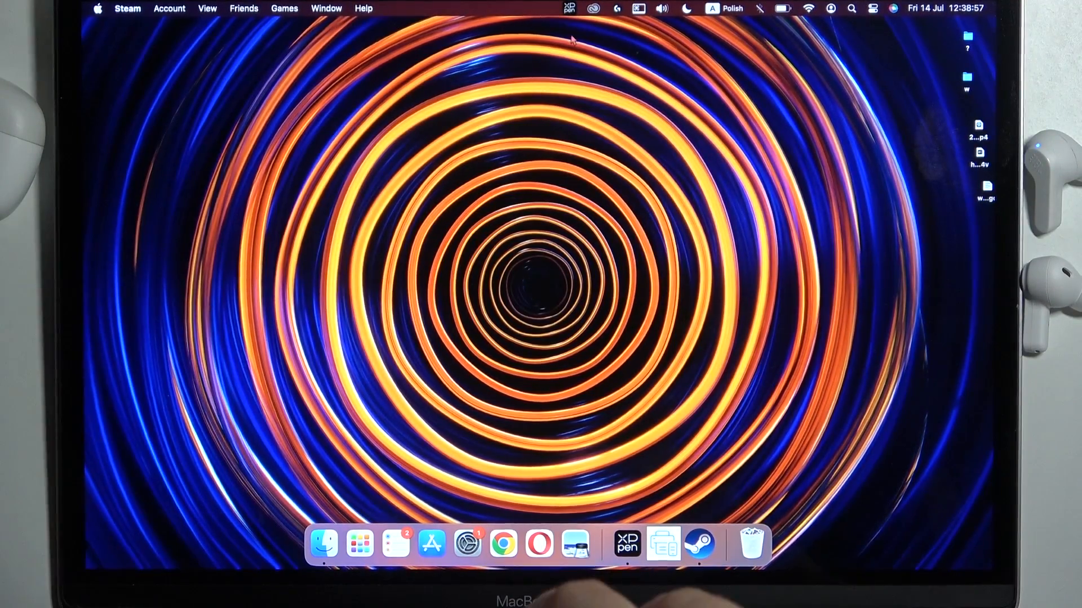
mouse_move(503, 545)
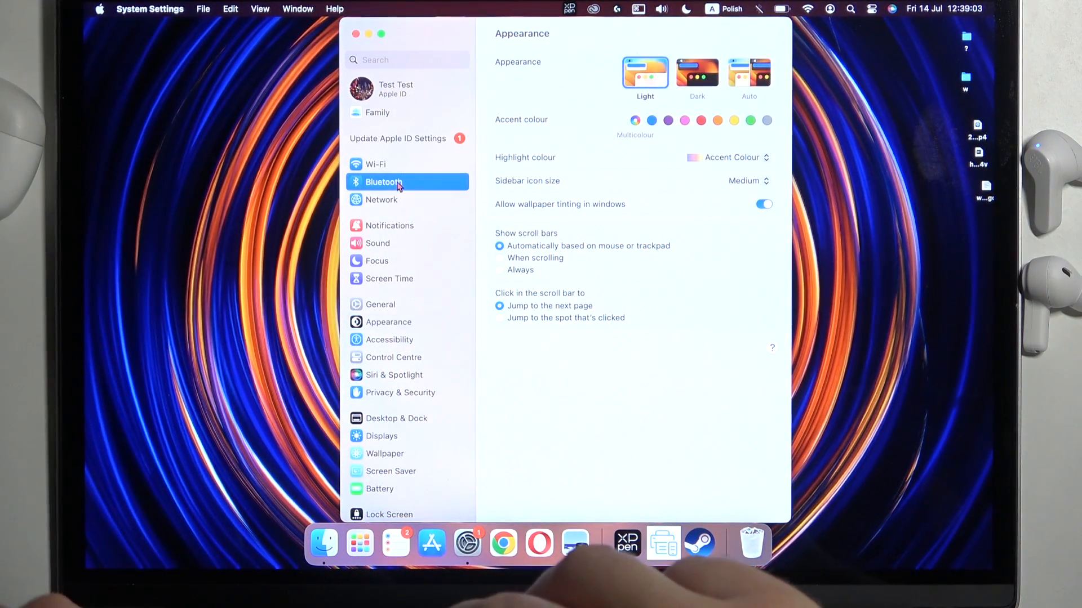
Switch Bluetooth on in its settings pane until the JBL WAVE200TWS earbuds connect.
left_click(383, 181)
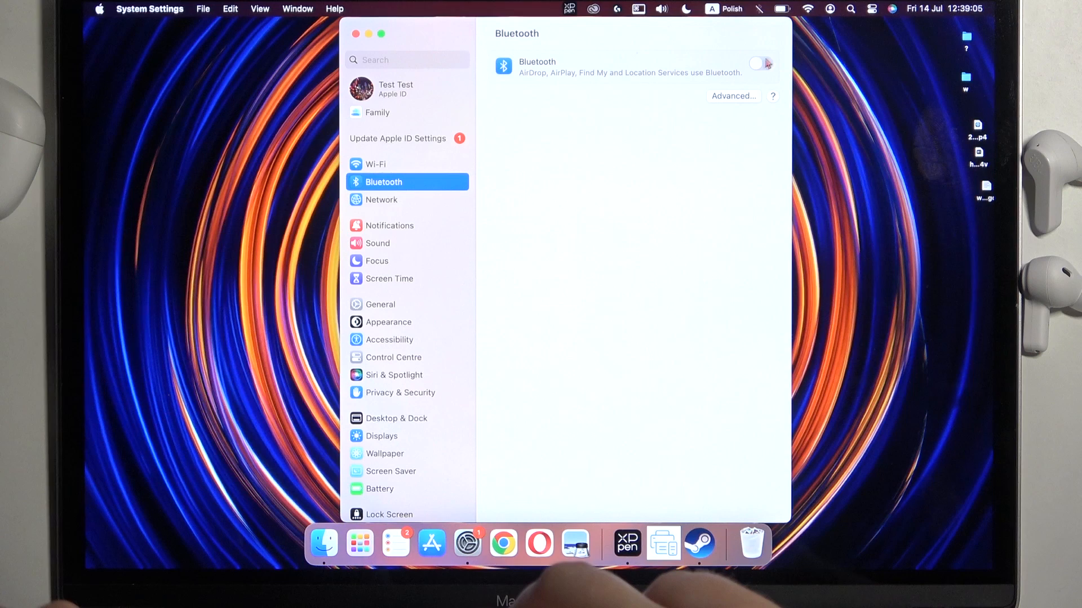
left_click(759, 63)
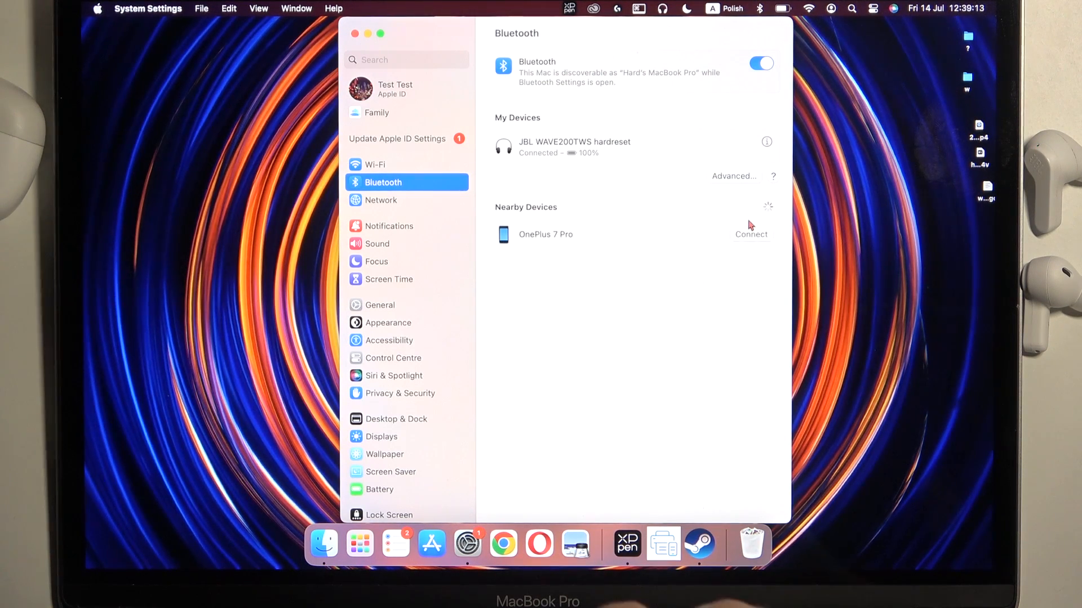
left_click(378, 243)
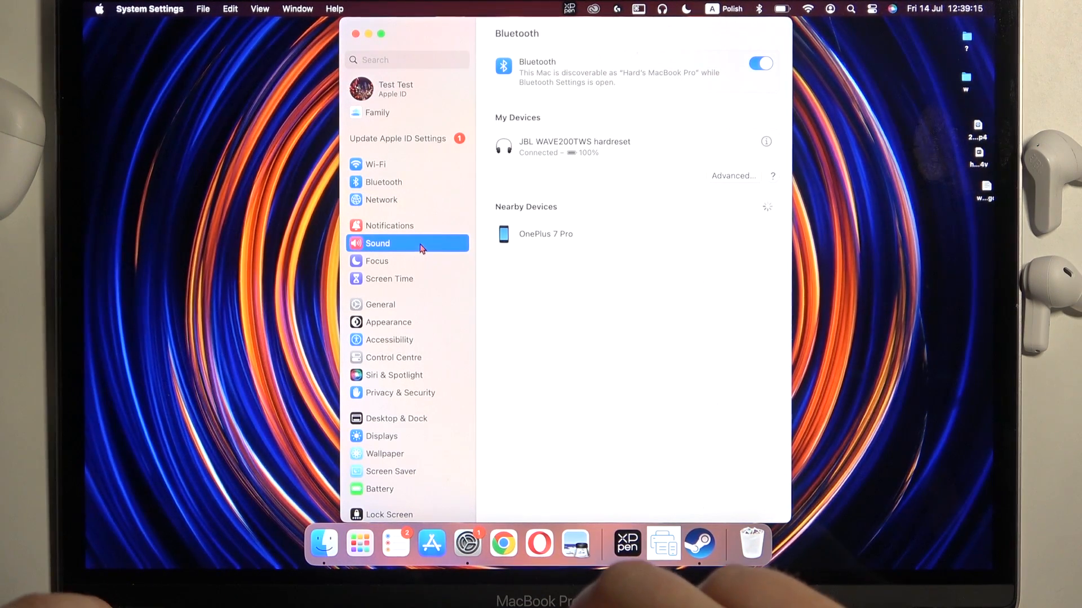
Pick JBL WAVE200TWS on the Sound Input list, then confirm it on the Output list.
left_click(378, 243)
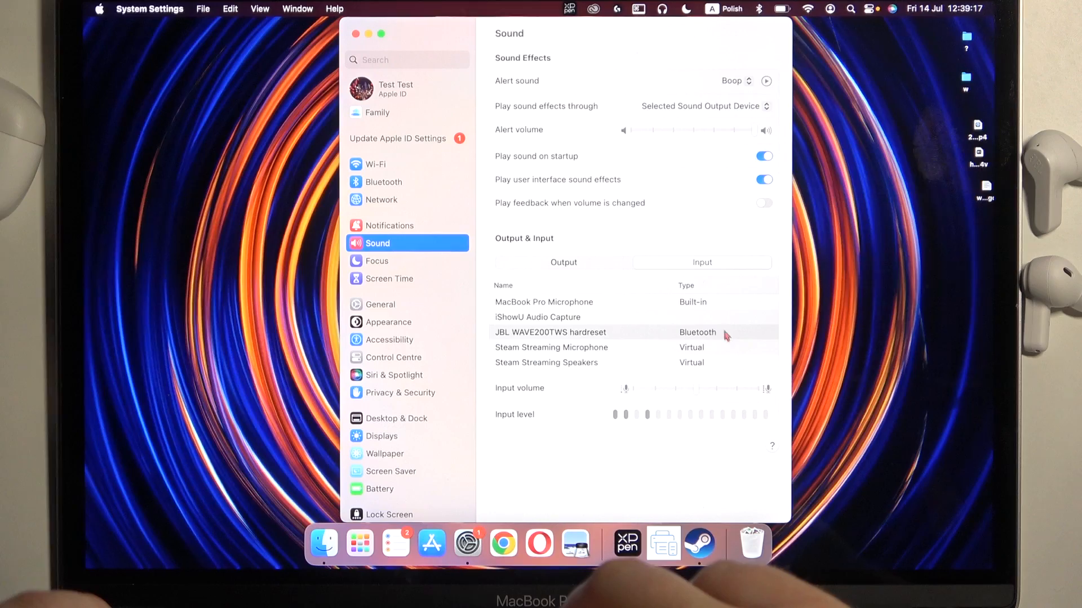
left_click(551, 332)
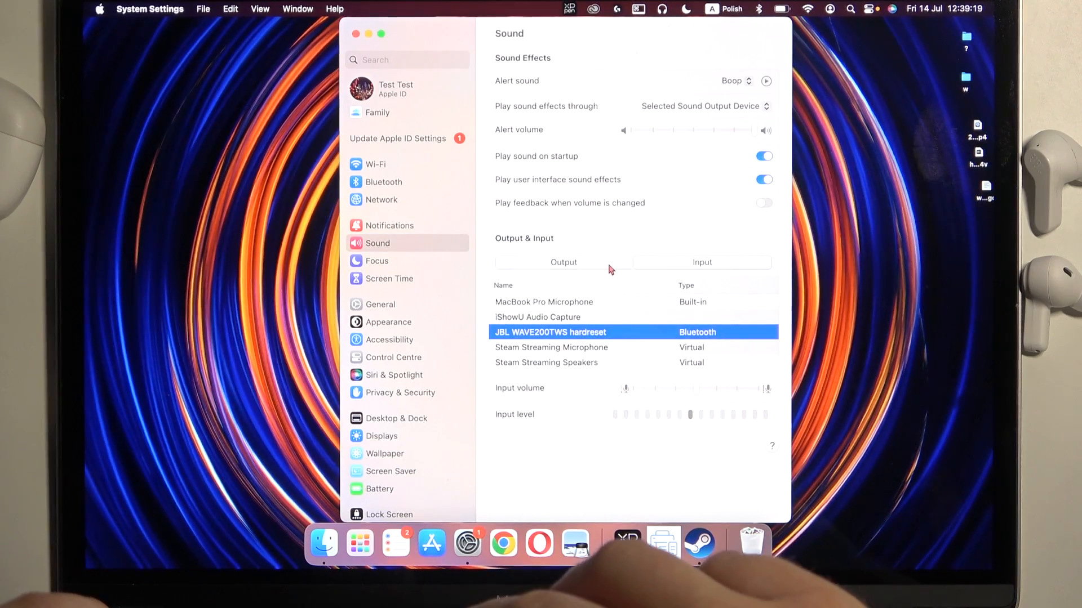
left_click(563, 262)
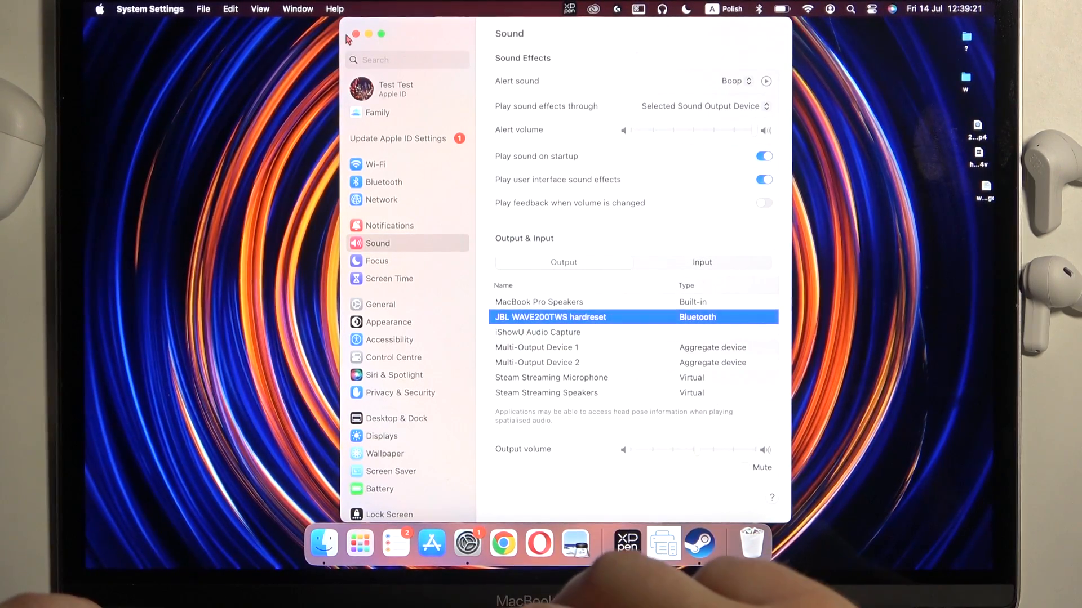